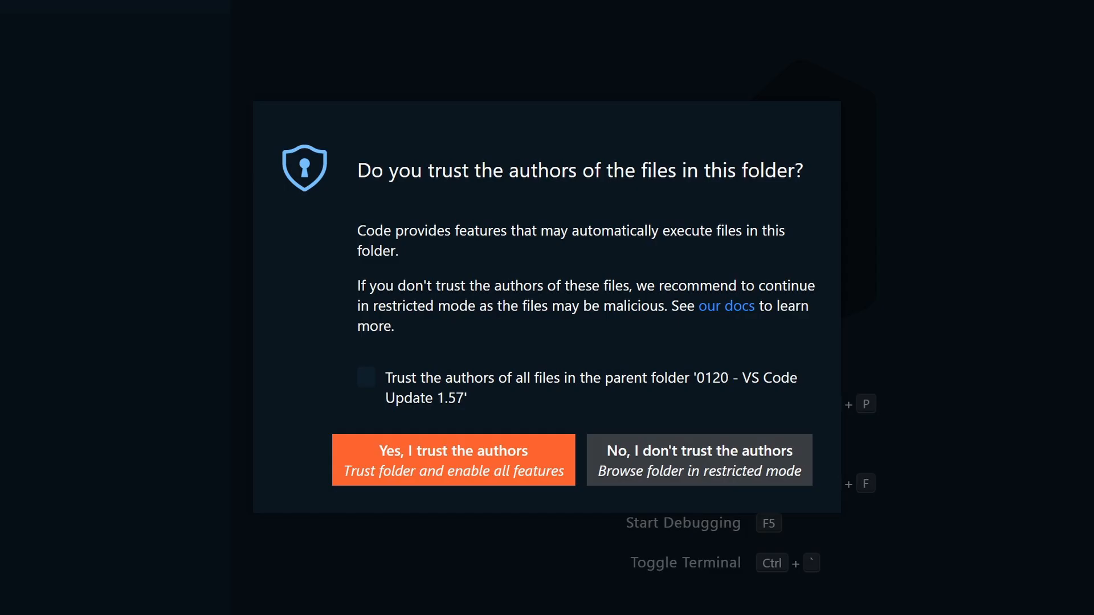
Open the 'code' folder without trusting its authors and close the Restricted Mode overview.
{"action": "left_click", "coordinate": [698, 459]}
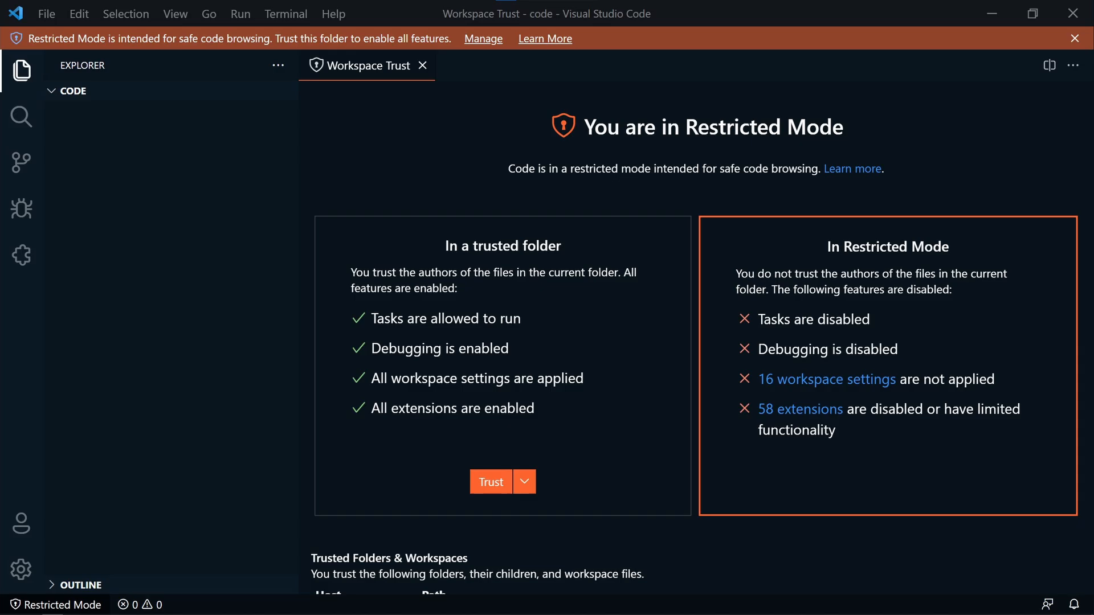
{"action": "left_click", "coordinate": [422, 65]}
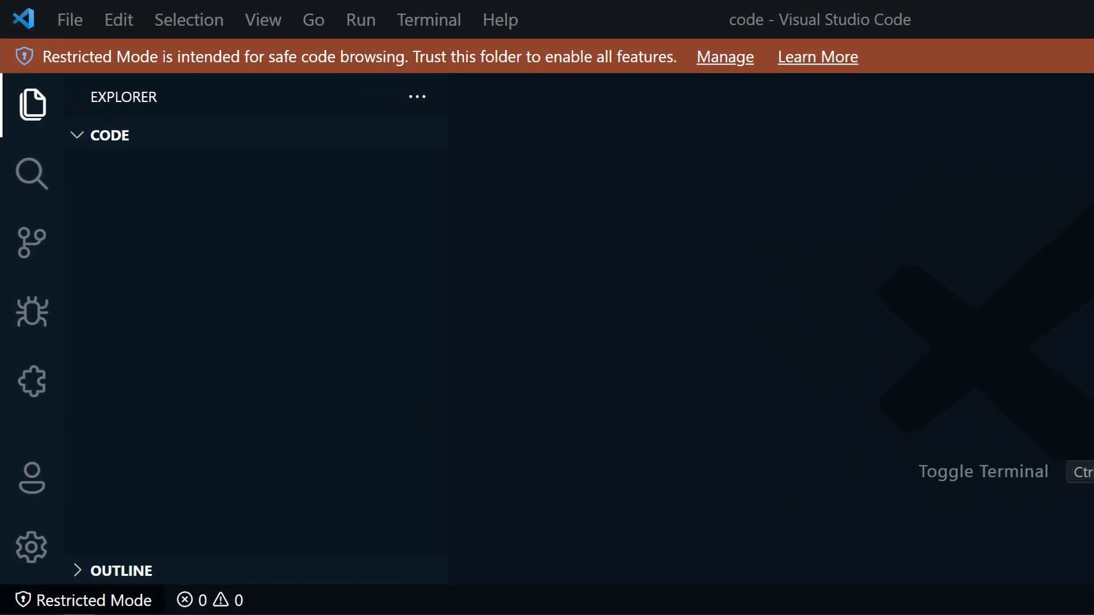
Trust the 'code' folder via Manage Workspace Trust, ending Restricted Mode.
{"action": "left_click", "coordinate": [31, 547]}
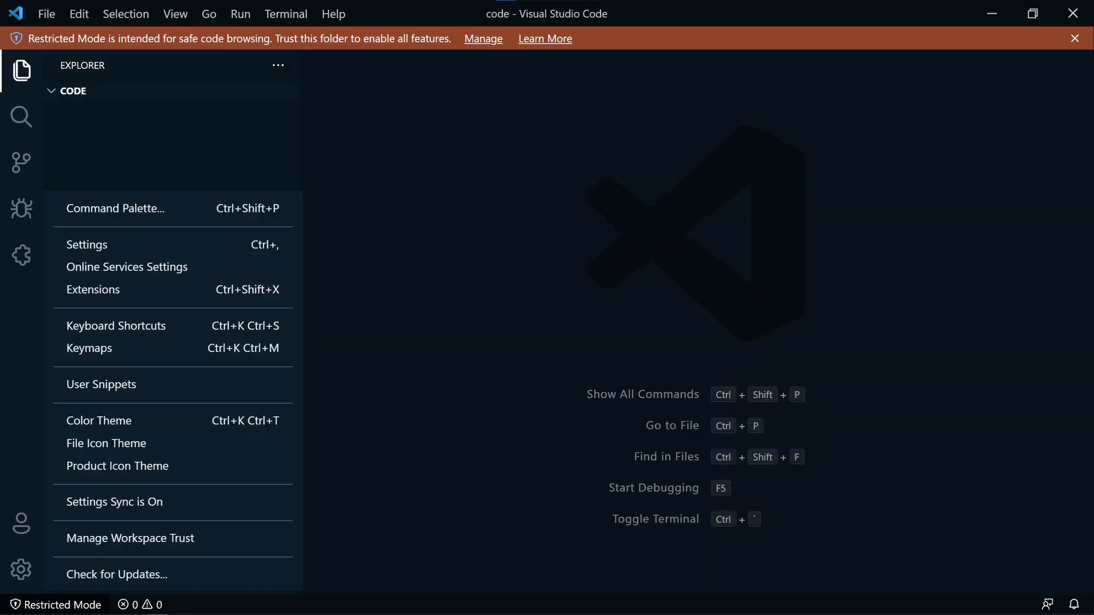
{"action": "left_click", "coordinate": [129, 538]}
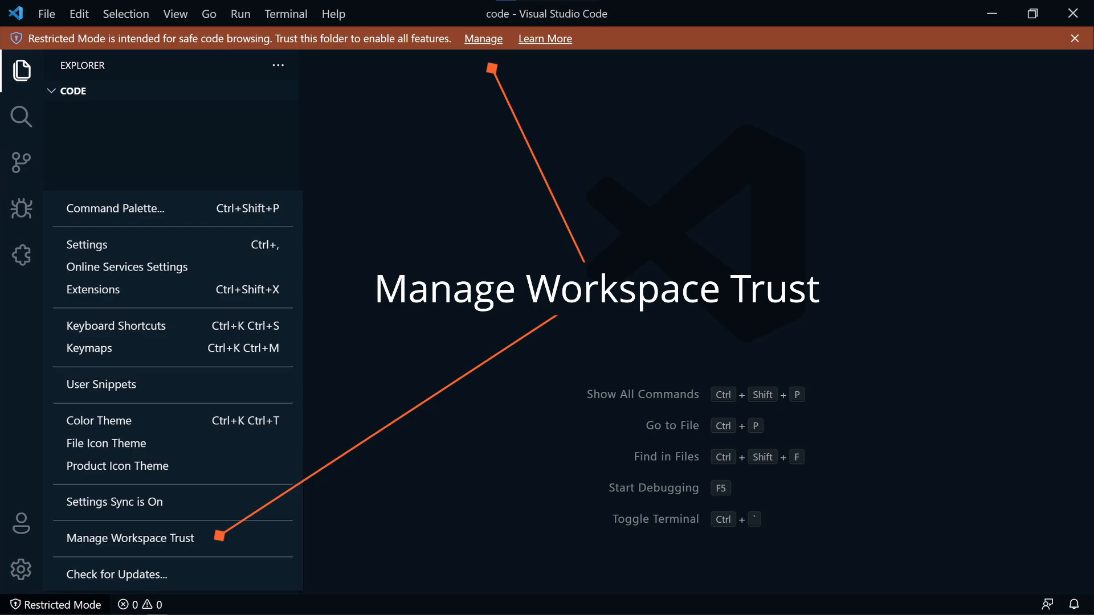
{"action": "left_click", "coordinate": [128, 538]}
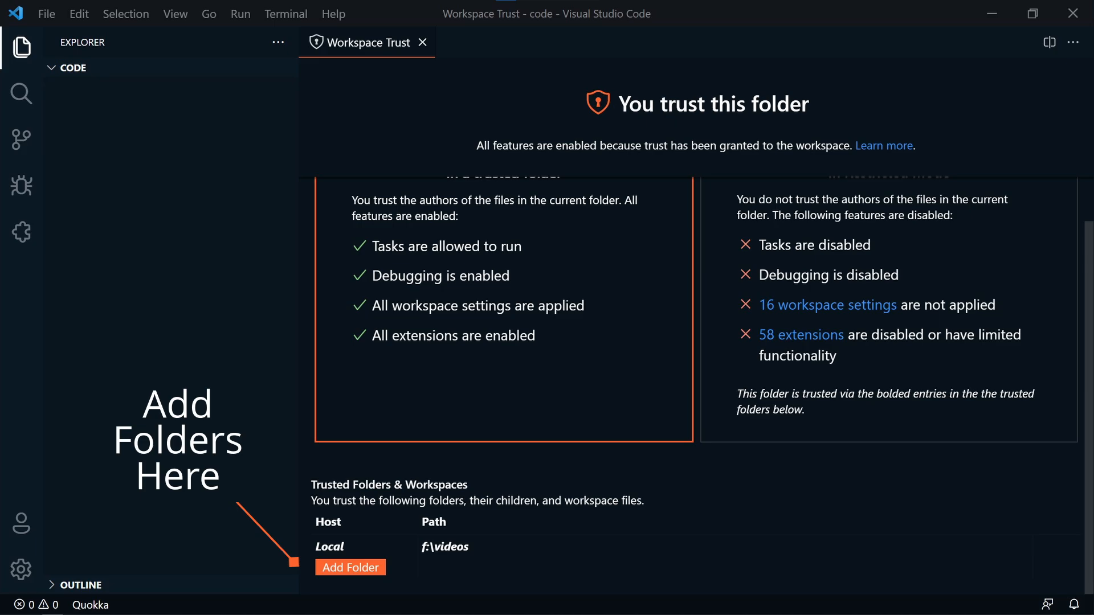
{"action": "left_click", "coordinate": [422, 43]}
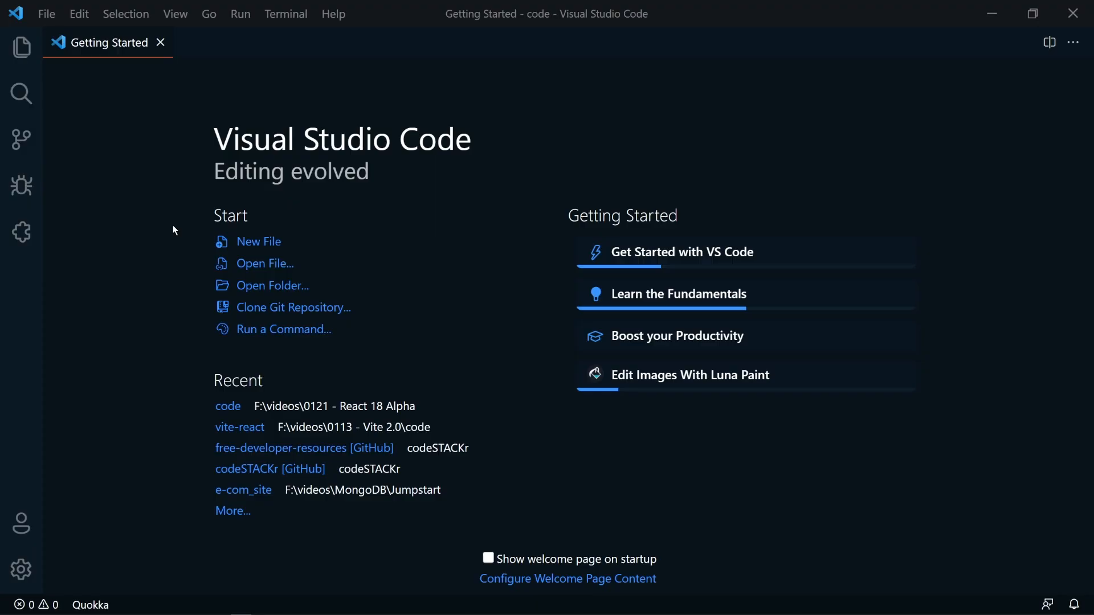
Browse the Edit Images With Luna Paint walkthrough and its tool steps.
{"action": "left_click", "coordinate": [680, 252]}
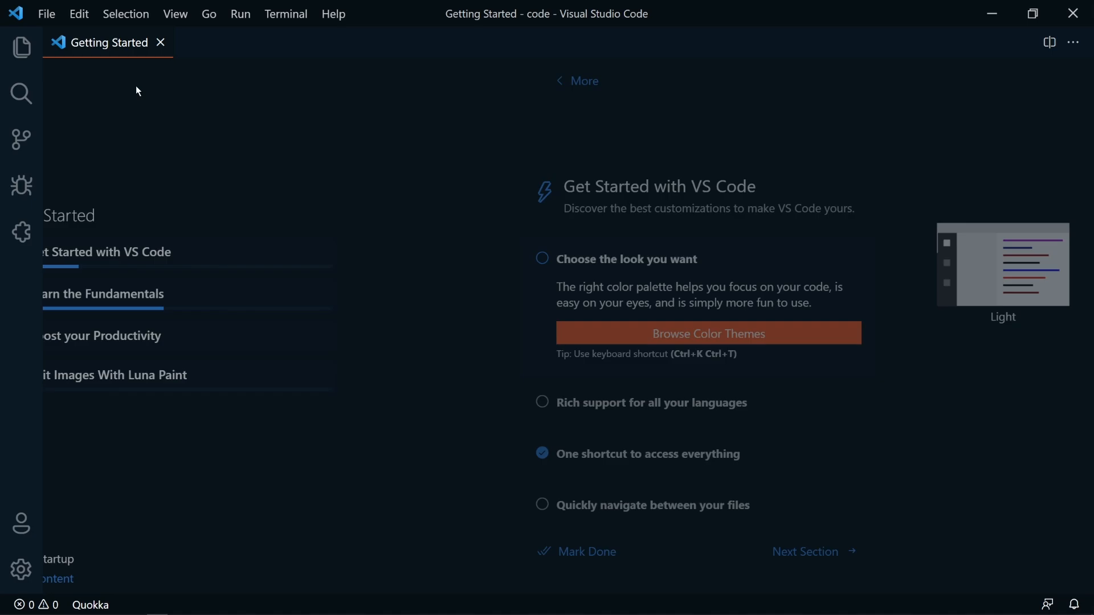
{"action": "left_click", "coordinate": [115, 375]}
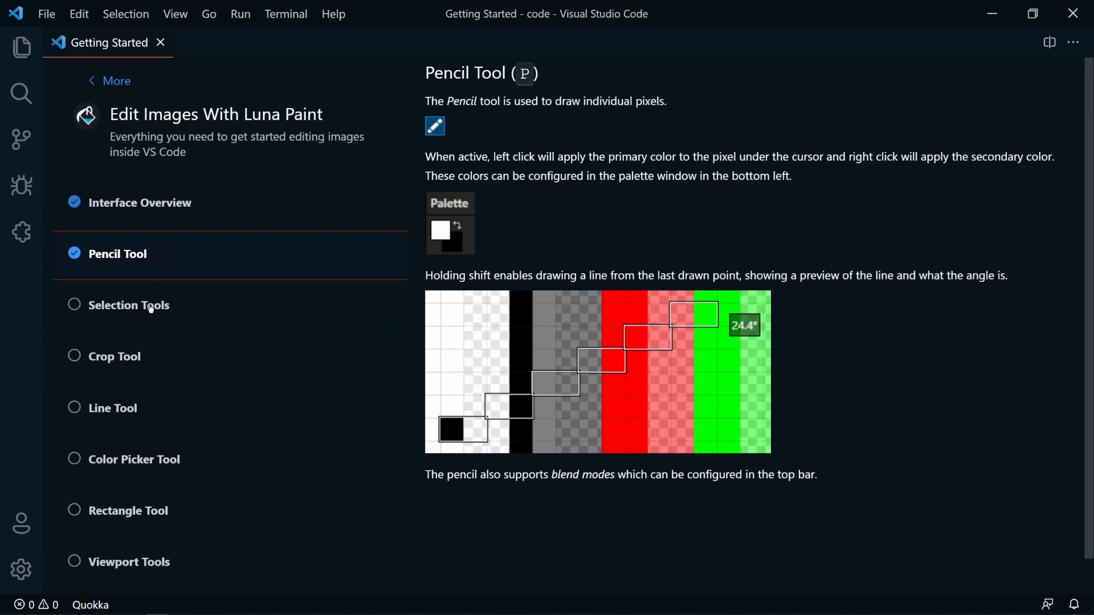
{"action": "left_click", "coordinate": [161, 43]}
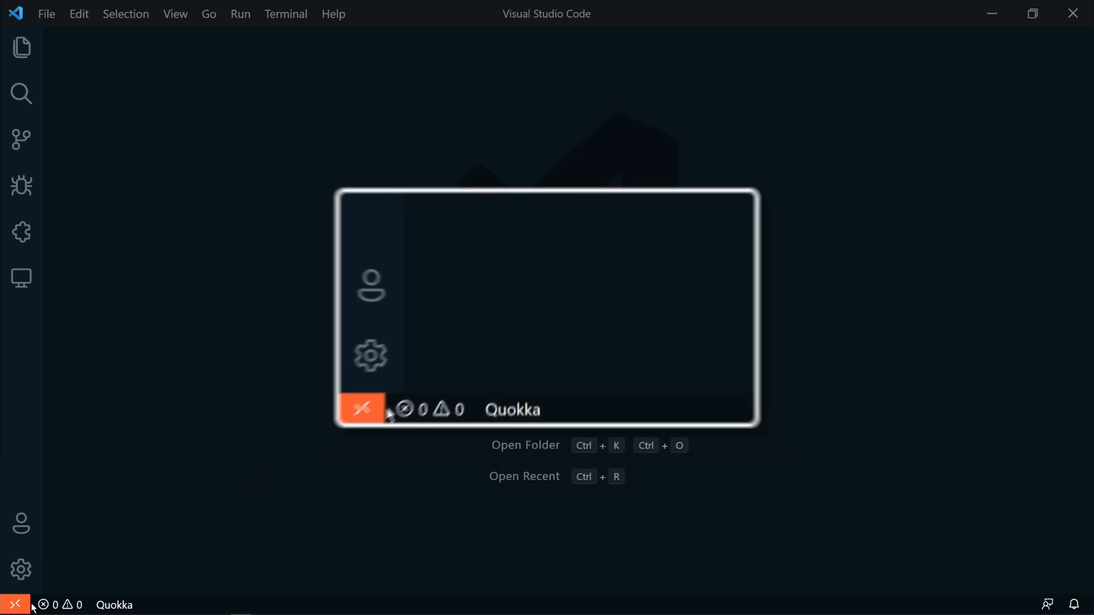
Open the free-developer-resources repository through Open Remote Repository.
{"action": "left_click", "coordinate": [15, 604]}
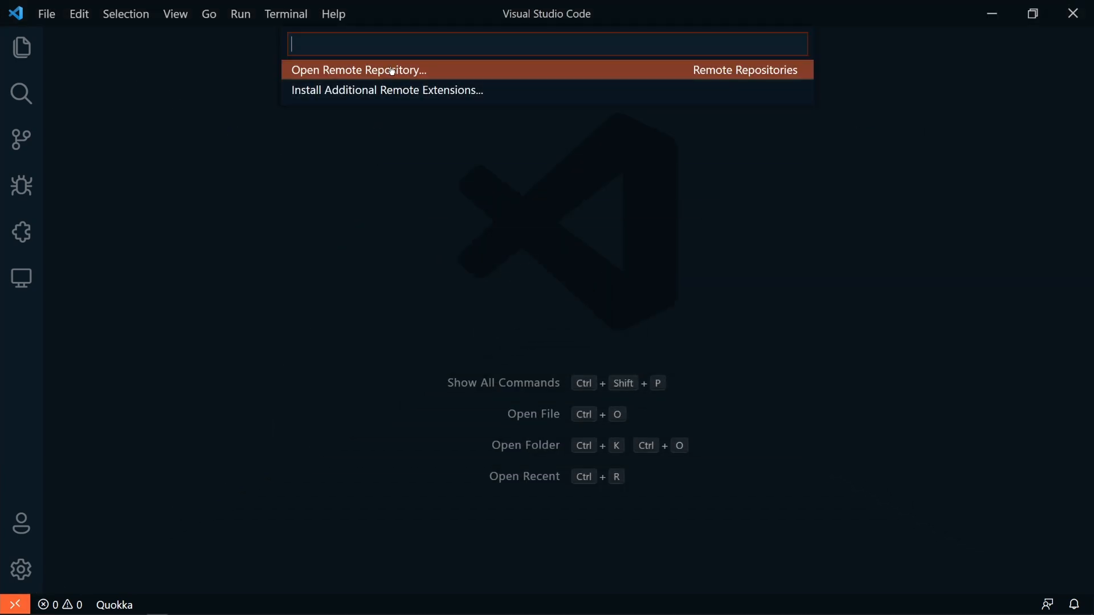
{"action": "left_click", "coordinate": [358, 69]}
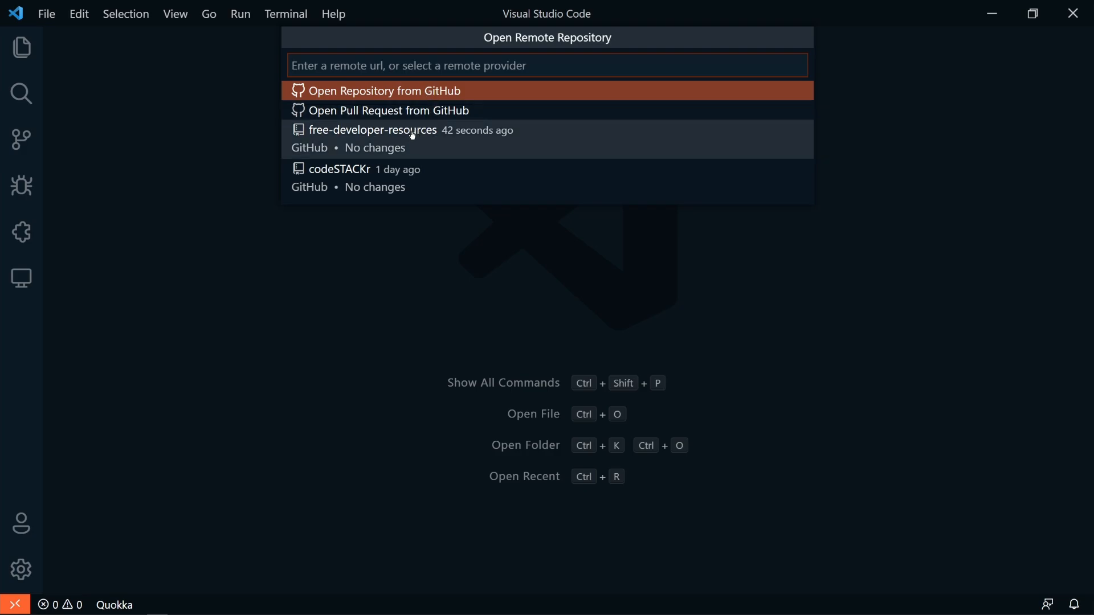
{"action": "left_click", "coordinate": [373, 131]}
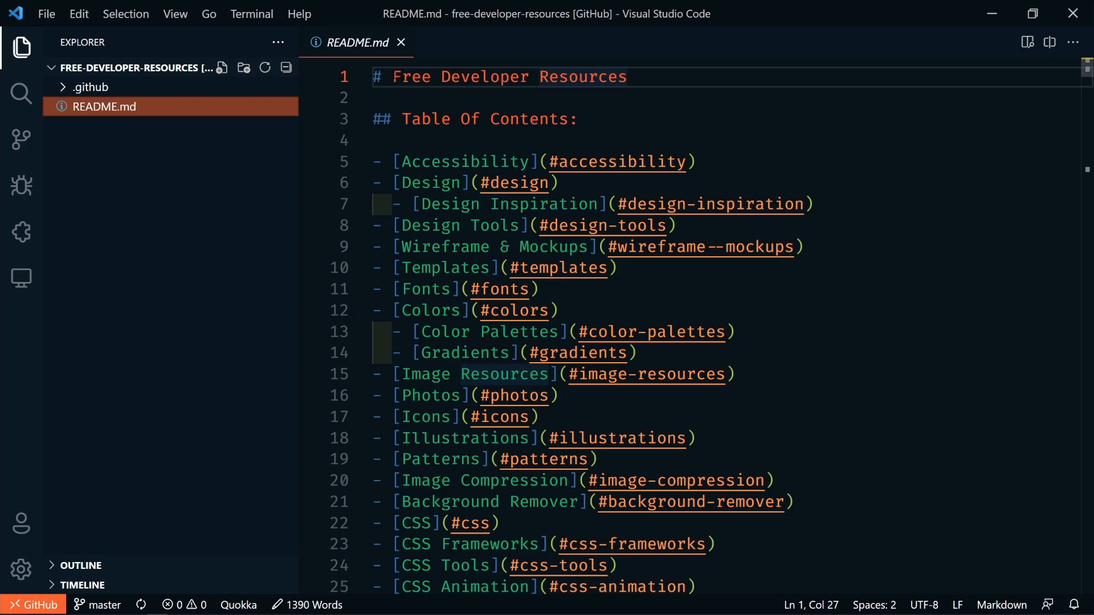
Add 'Awesome' to the README heading and start an 'update rea' commit message in Source Control.
{"action": "type", "text": "Awesome"}
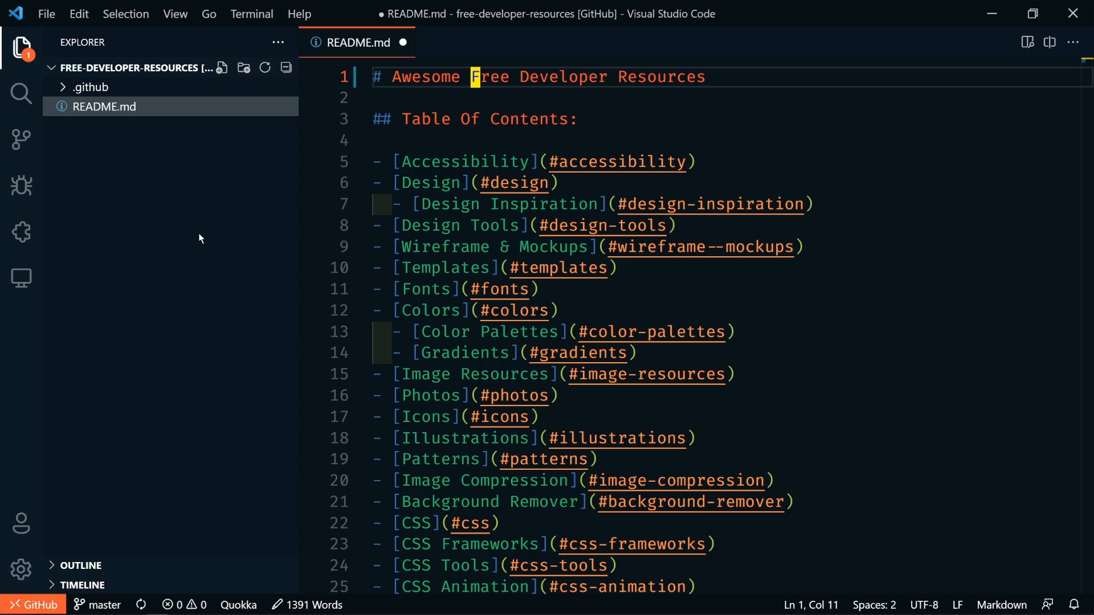
{"action": "left_click", "coordinate": [21, 140]}
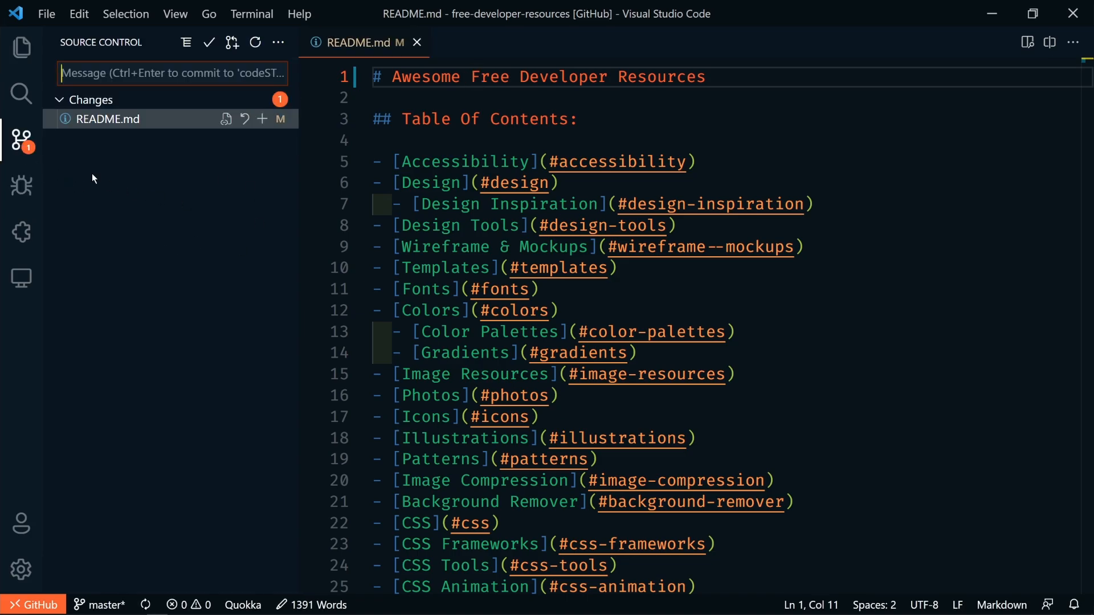
{"action": "type", "text": "update rea"}
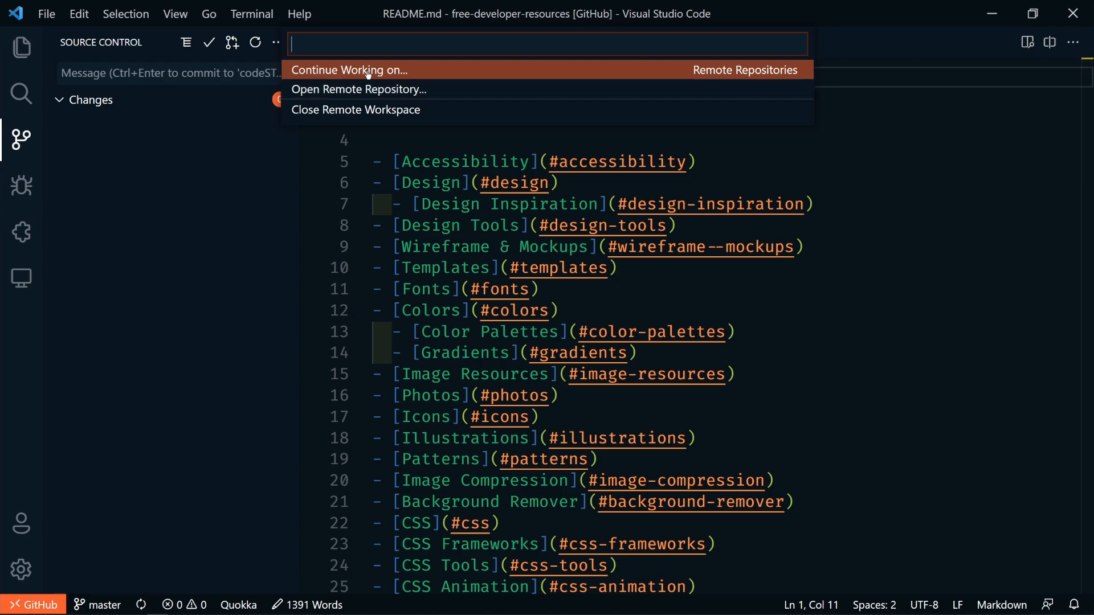
Show Continue Working on options like Clone Repository Locally and Open in Codespaces.
{"action": "left_click", "coordinate": [348, 70]}
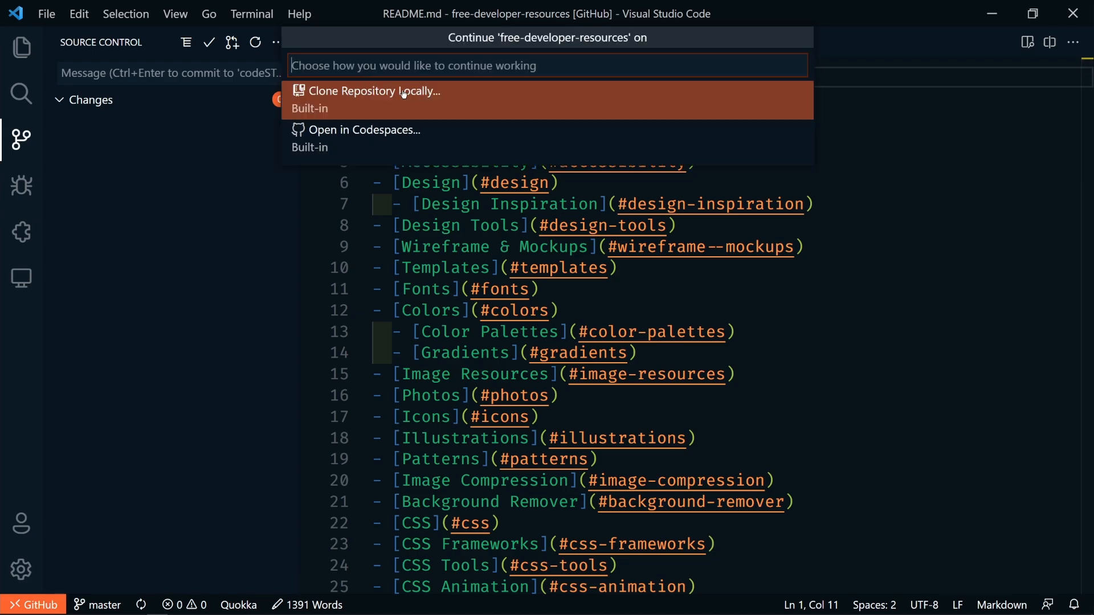
{"action": "mouse_move", "coordinate": [410, 145]}
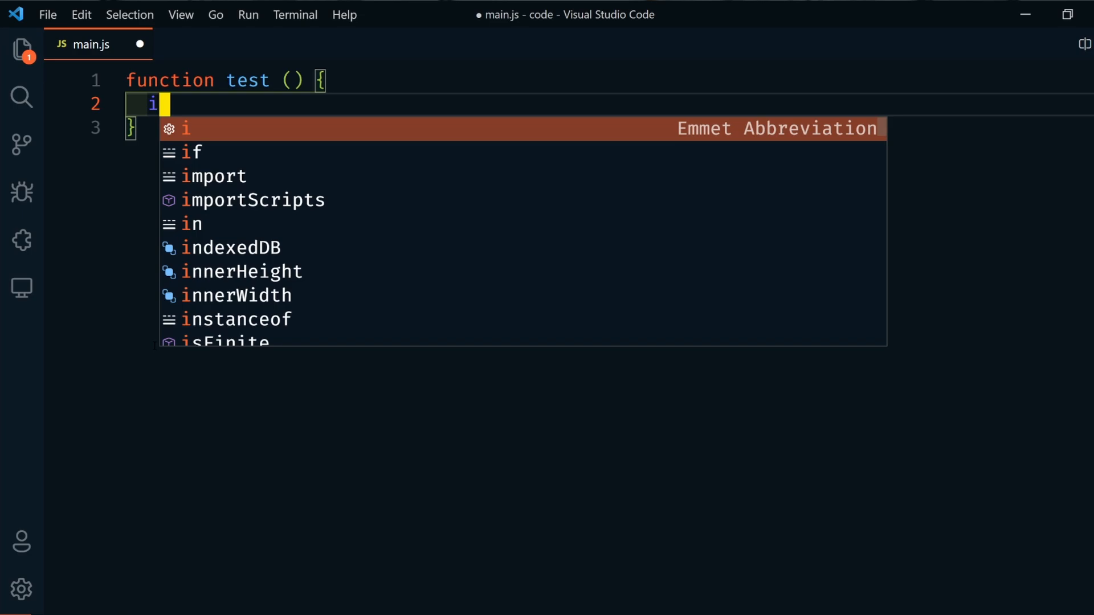
Type 'if' inside the test function in main.js to see the suggestion preview.
{"action": "type", "text": "f"}
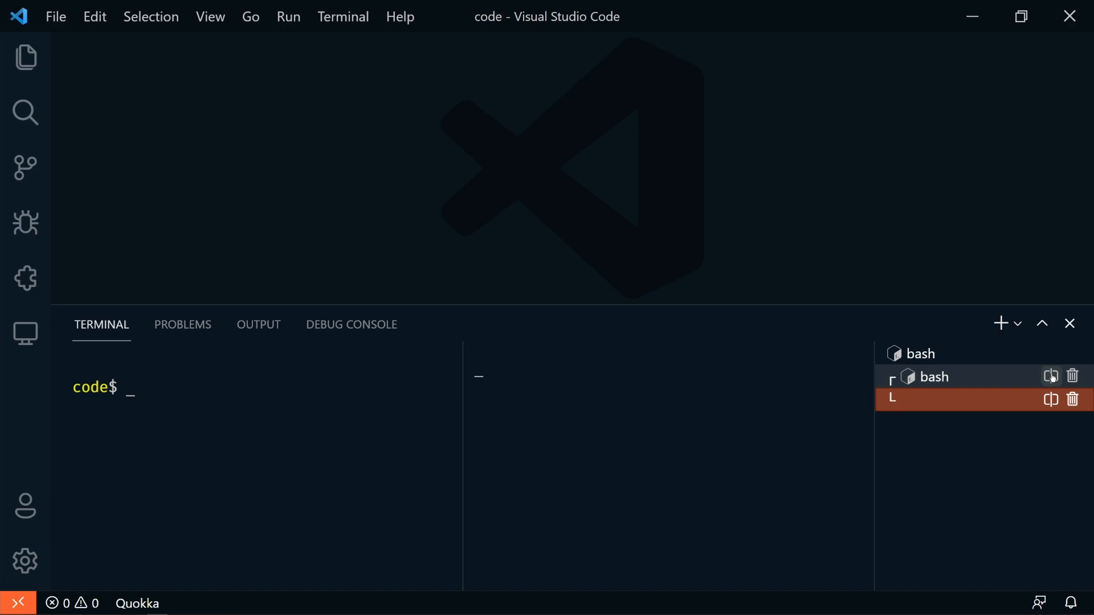
Split the terminal into a second bash session and select the first bash terminal.
{"action": "left_click", "coordinate": [1049, 375]}
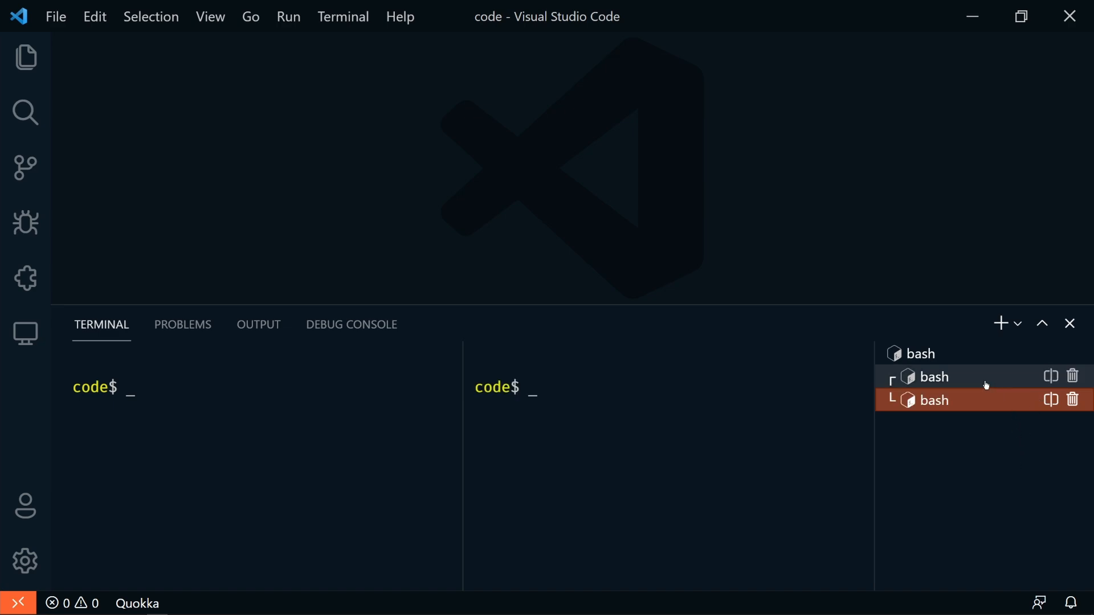
{"action": "left_click", "coordinate": [933, 377]}
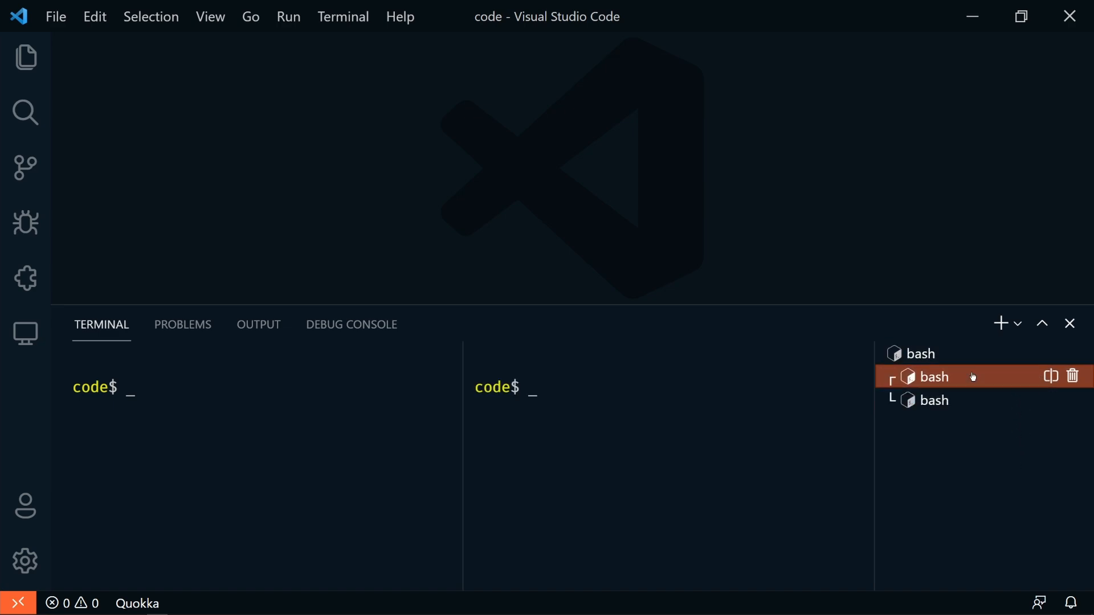